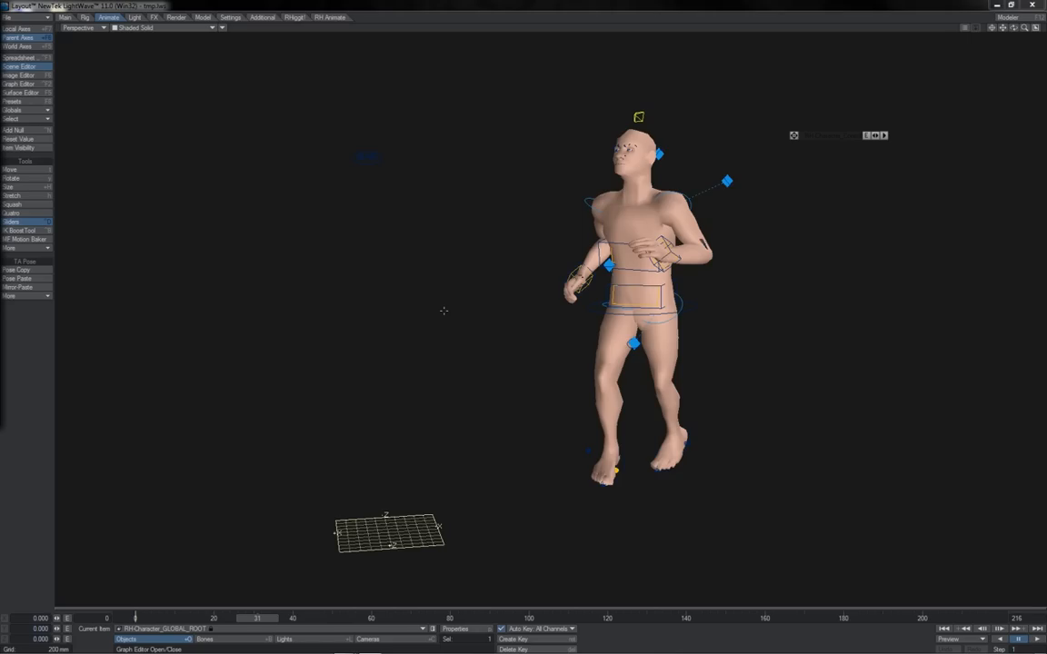
pyautogui.moveTo(421, 392)
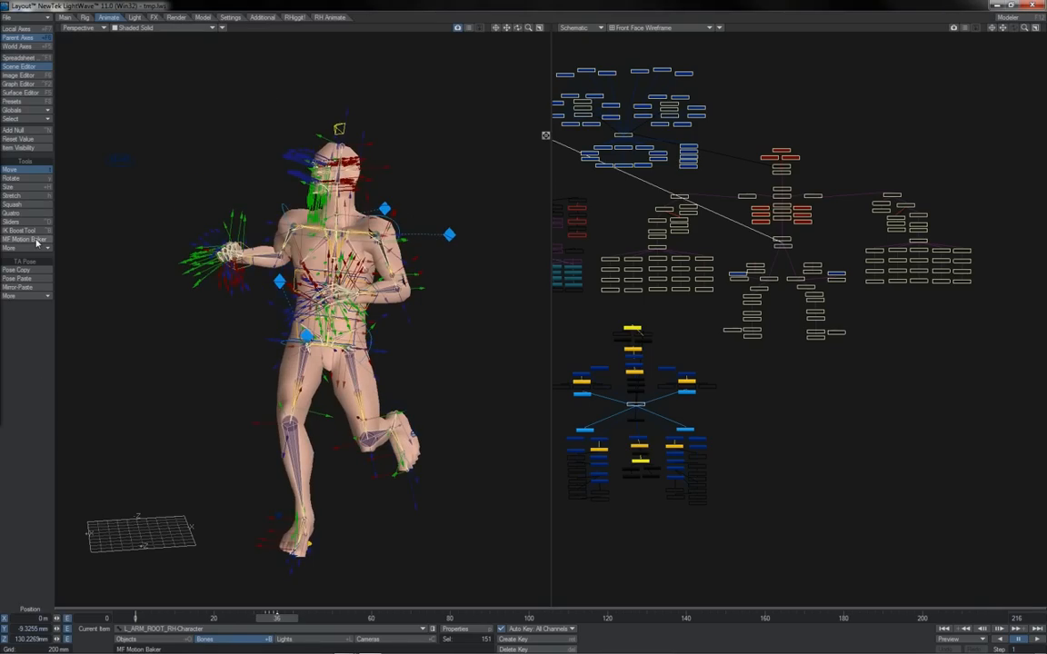
# Run Motion Baker for frames 0-216, step 1, baking position, rotation and scale keys.
pyautogui.click(25, 240)
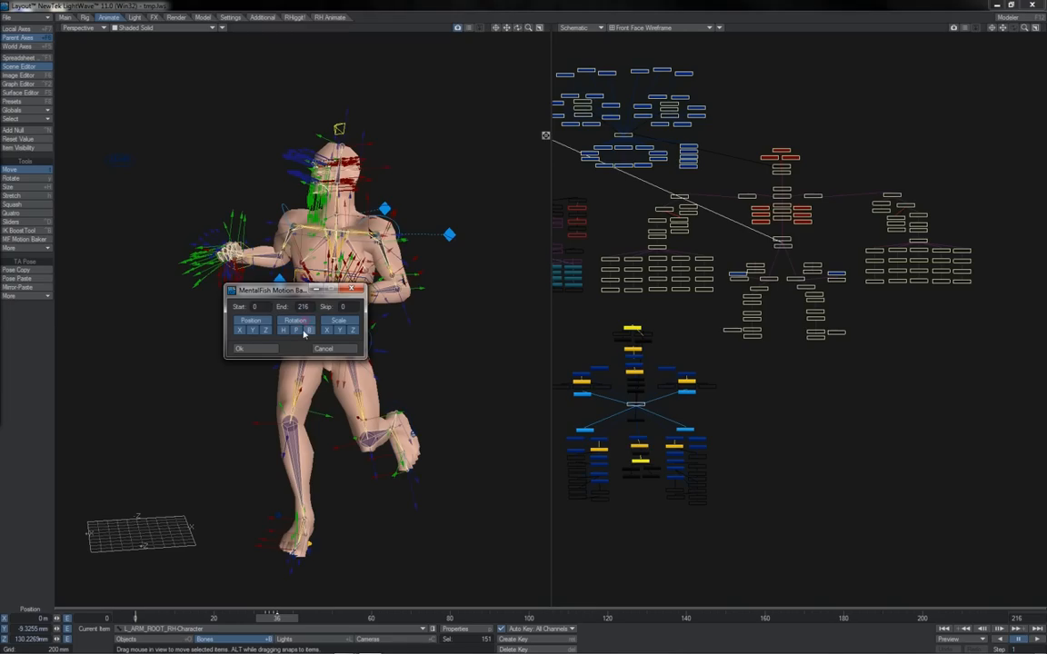
pyautogui.moveTo(273, 290); pyautogui.dragTo(349, 344)
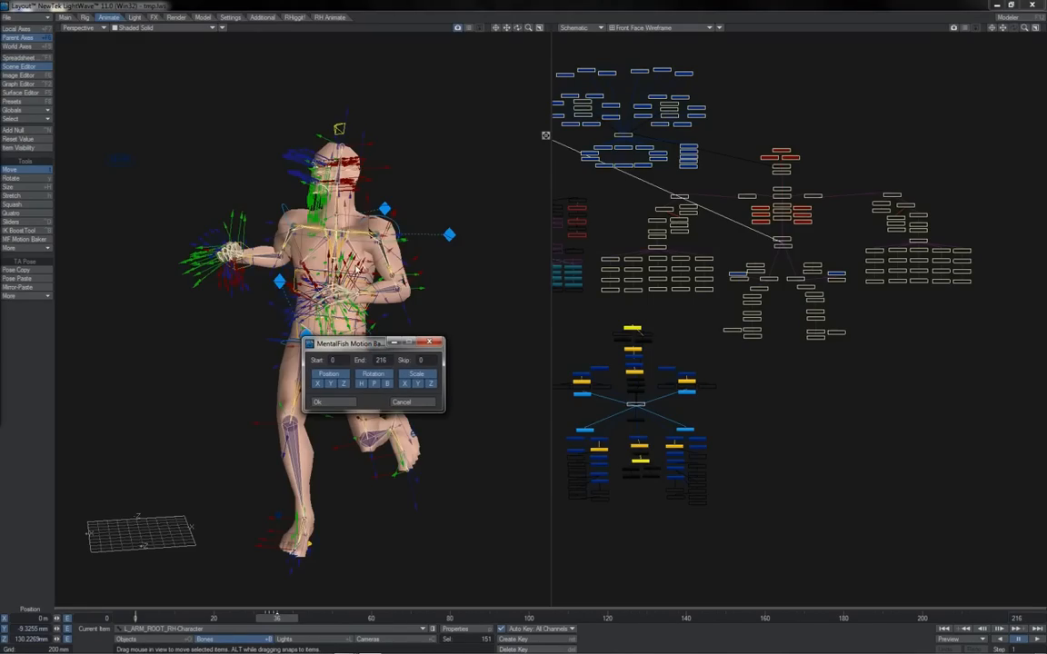
pyautogui.moveTo(349, 343); pyautogui.dragTo(218, 200)
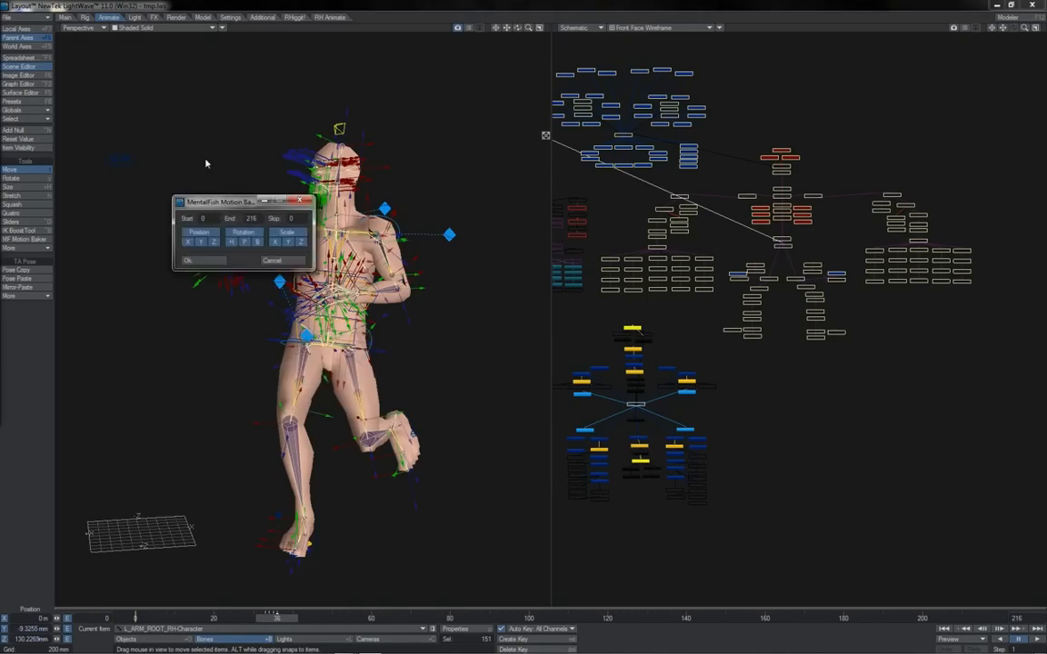
pyautogui.moveTo(218, 200); pyautogui.dragTo(211, 84)
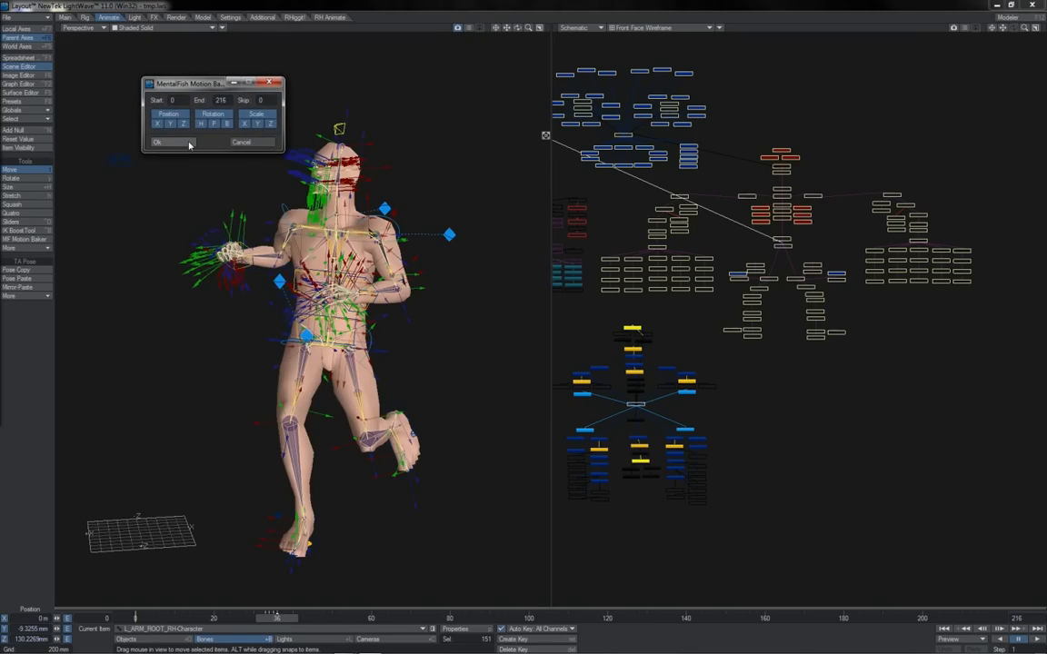
pyautogui.click(157, 141)
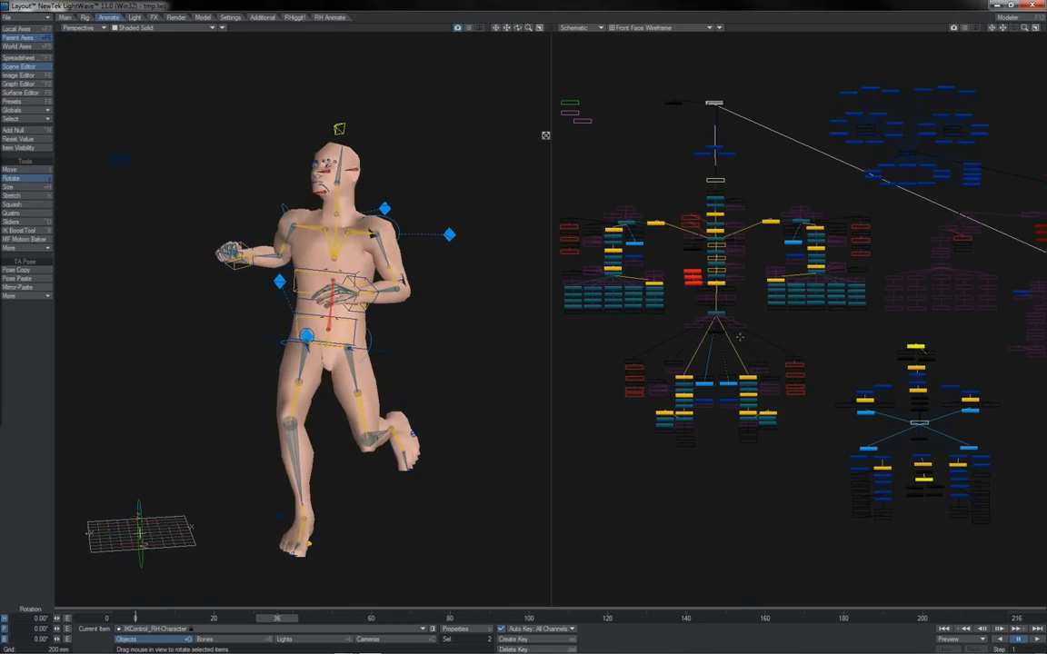
# Select the rig's deform bones to work on their baked curves.
pyautogui.click(18, 84)
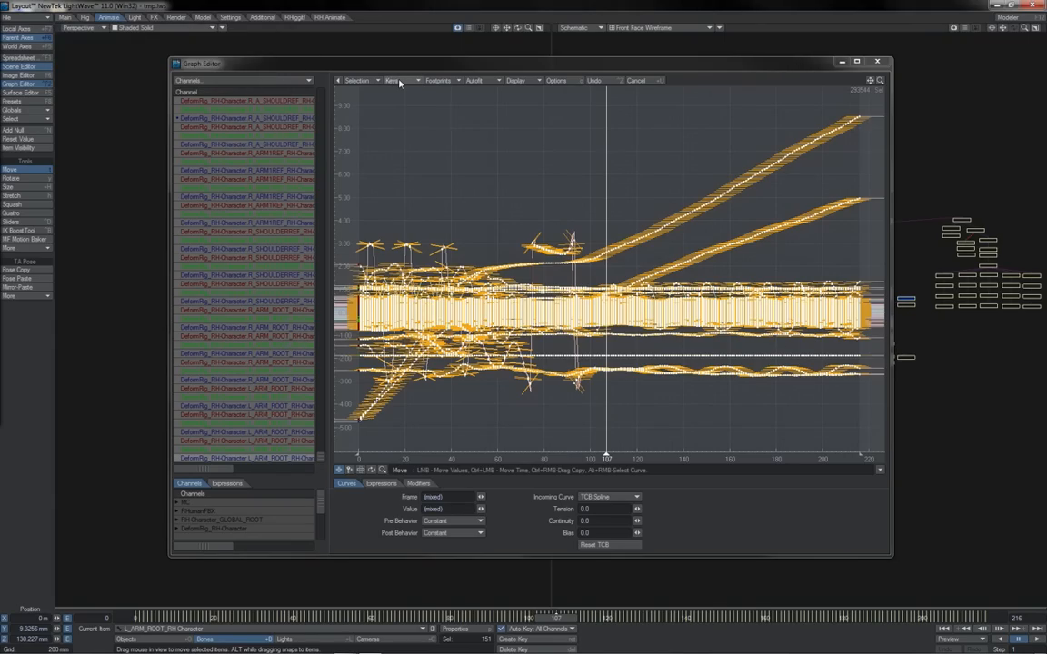
# Apply Reduce Keys to the selected bone curves from the Keys menu.
pyautogui.click(393, 80)
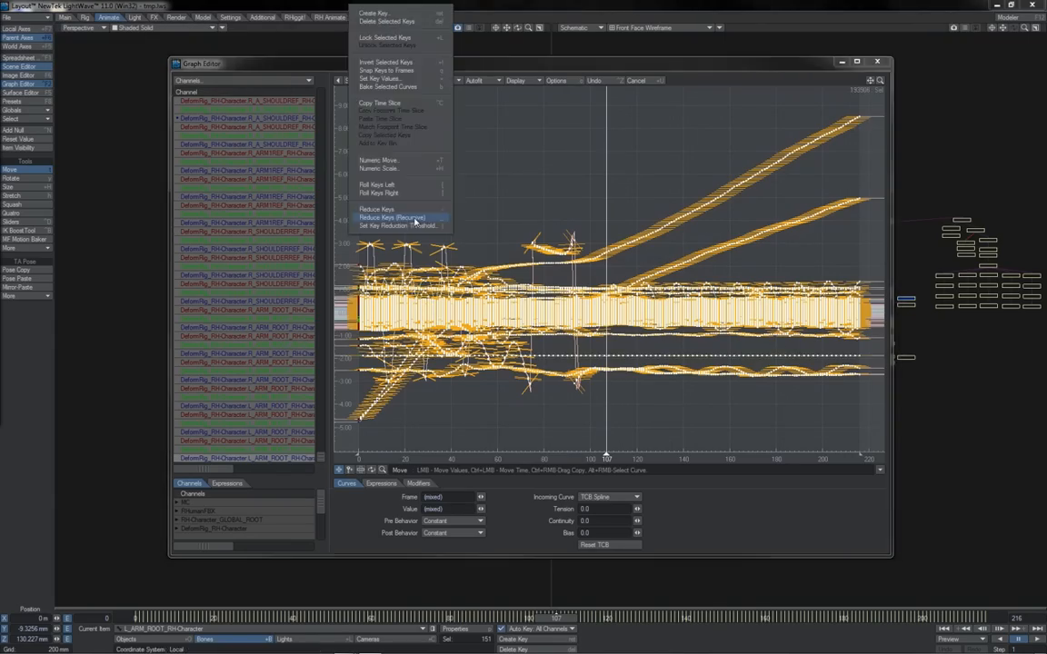
pyautogui.click(392, 218)
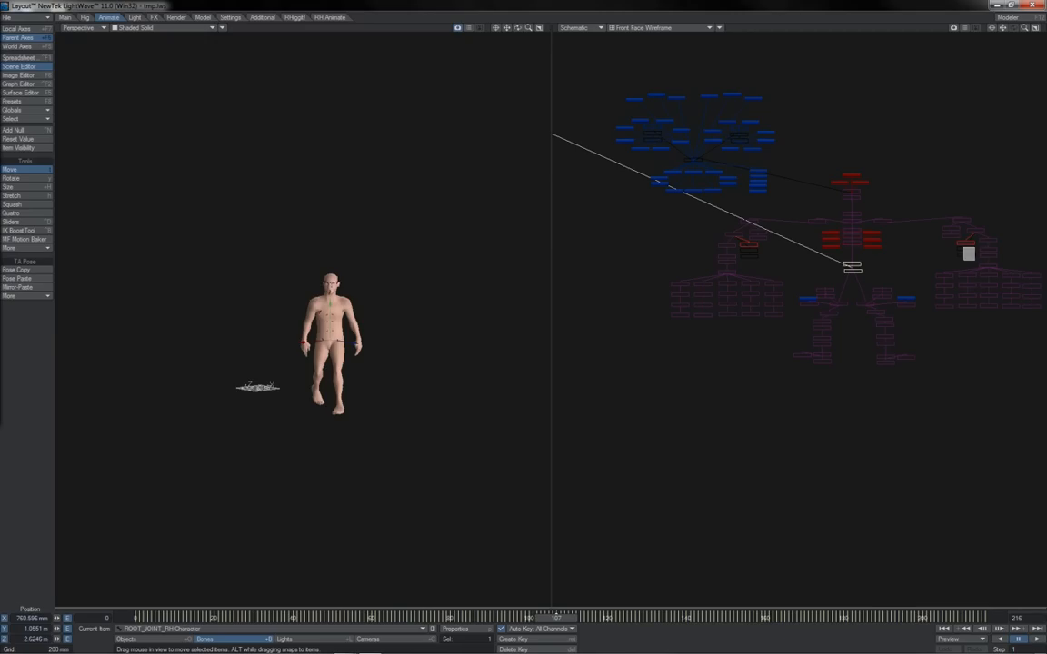
# Clear the bone expressions so only the deform bones drive the character.
pyautogui.click(749, 251)
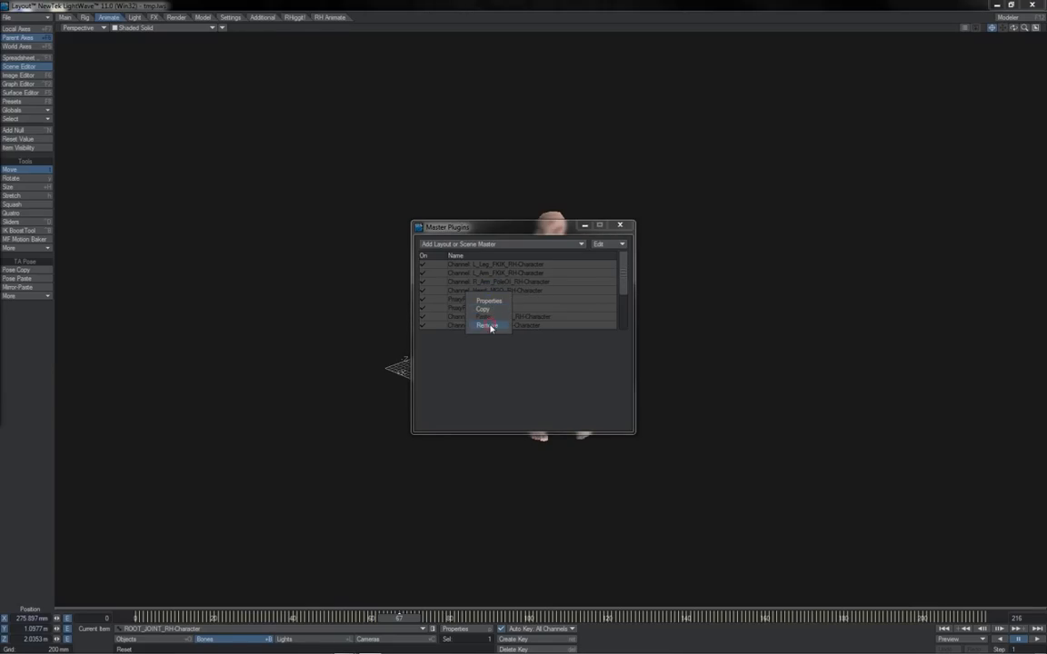
# Remove the master channel plug-in entry from the Master Plug-ins list.
pyautogui.click(489, 326)
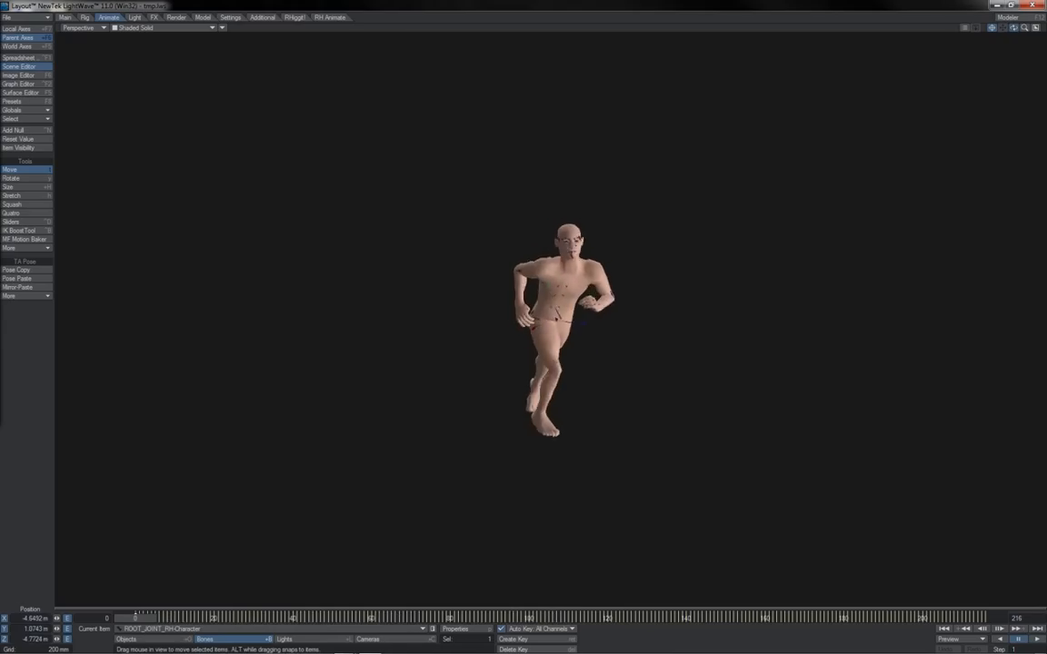